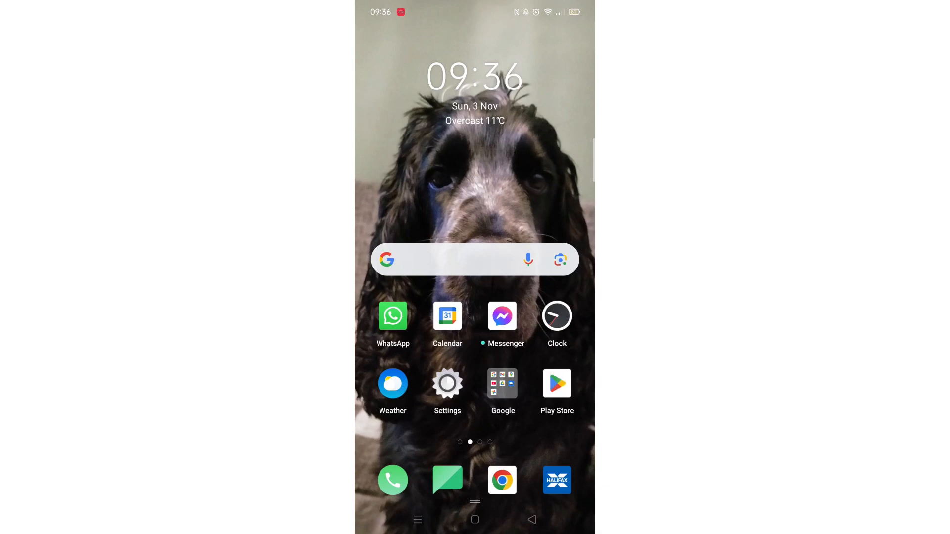
Launch the Play Store and search for 'clear' from the Search tab
left_click(556, 384)
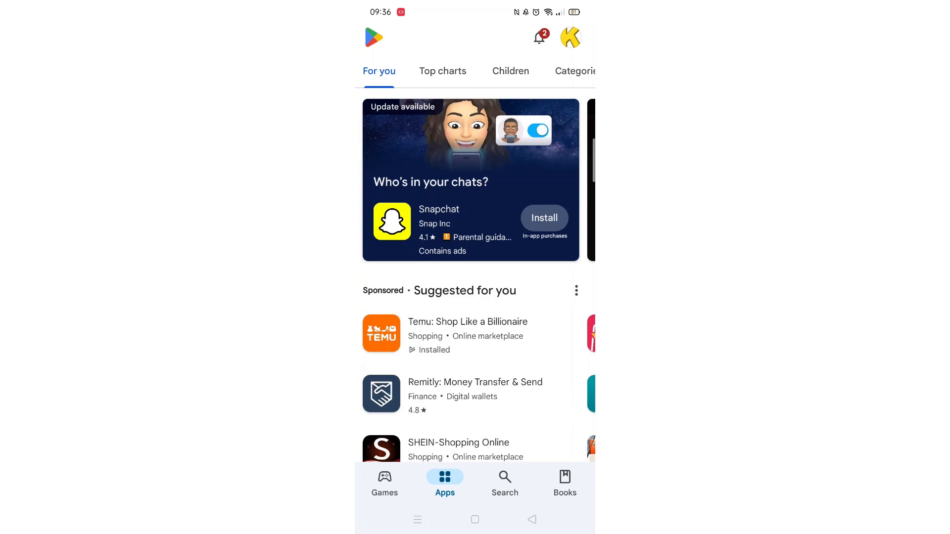
left_click(505, 481)
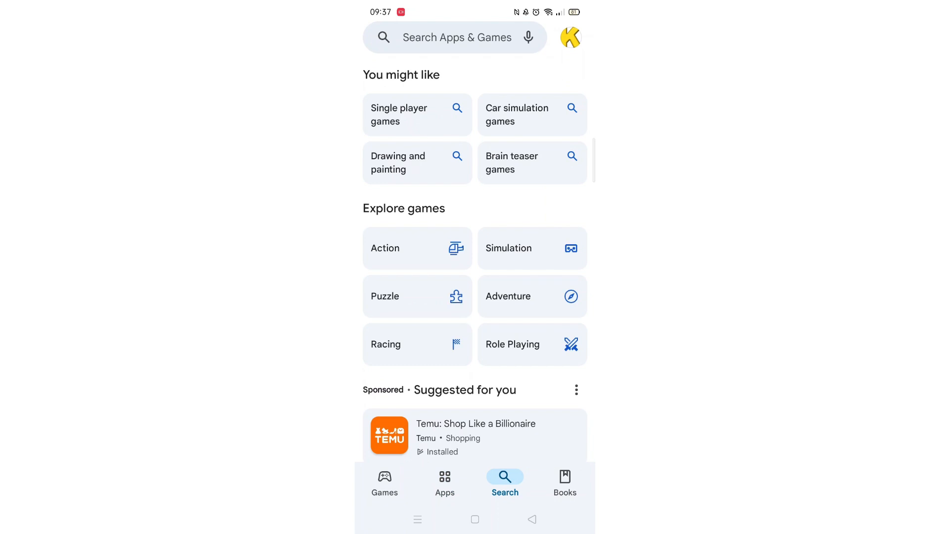
left_click(457, 37)
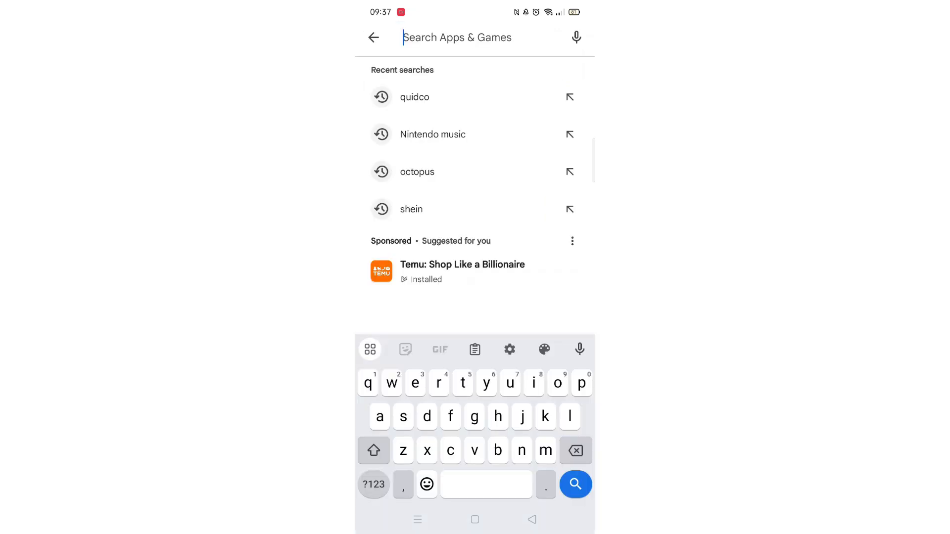
type("clea")
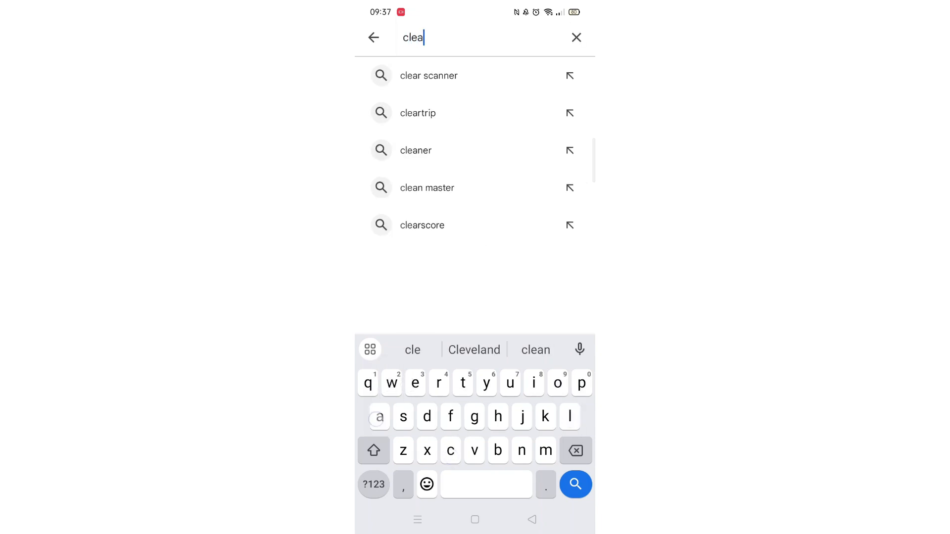
type("r")
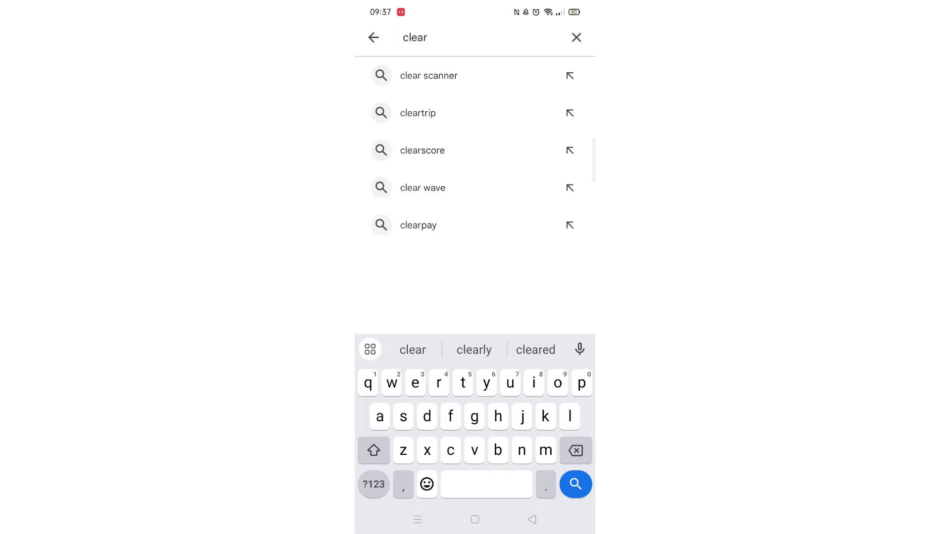
Open the Clearpay app page and scroll down through data safety and reviews
left_click(418, 224)
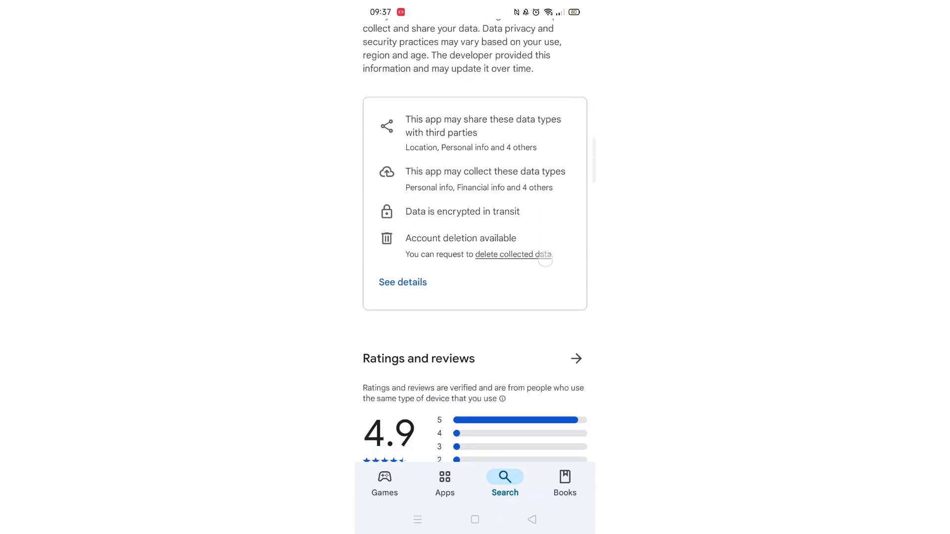
scroll("down", 3)
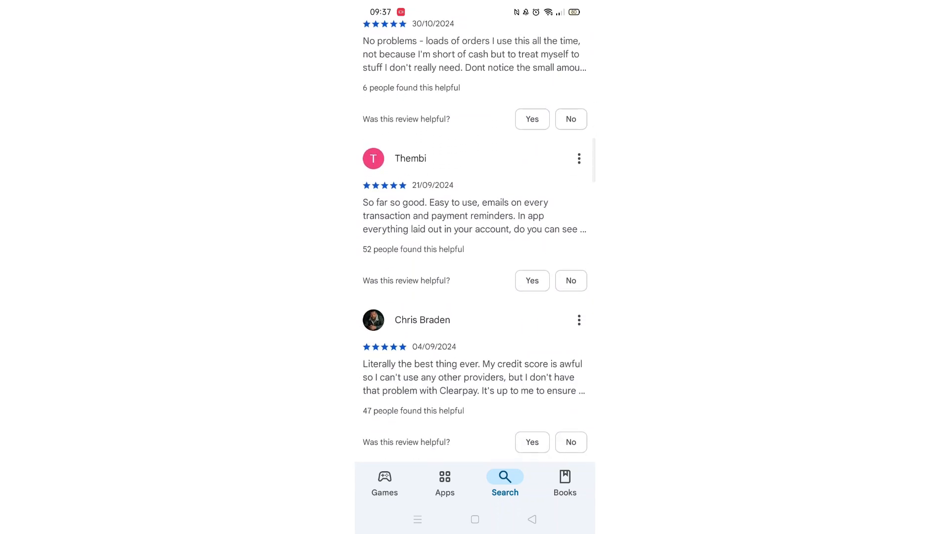
View Clearpay's About this app details and the device compatibility explanation
left_click(373, 37)
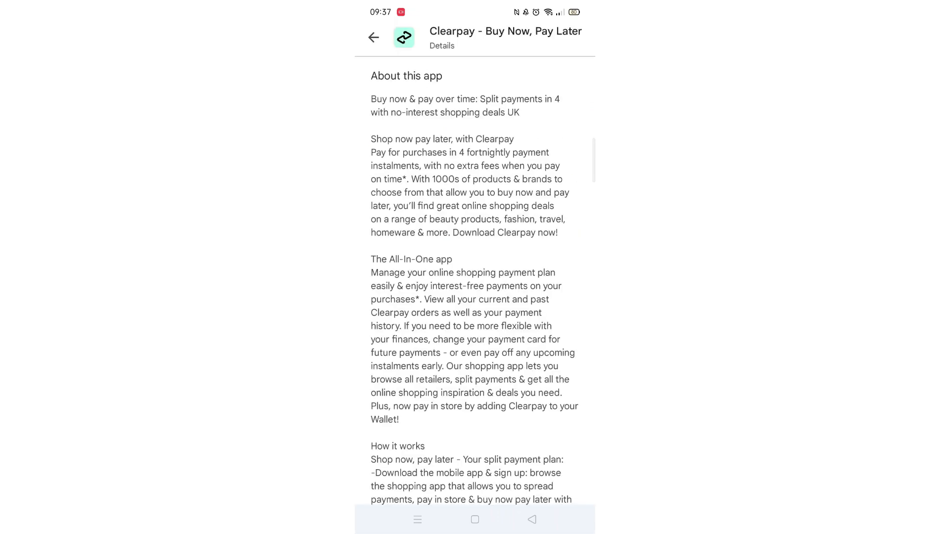
scroll("down", 3)
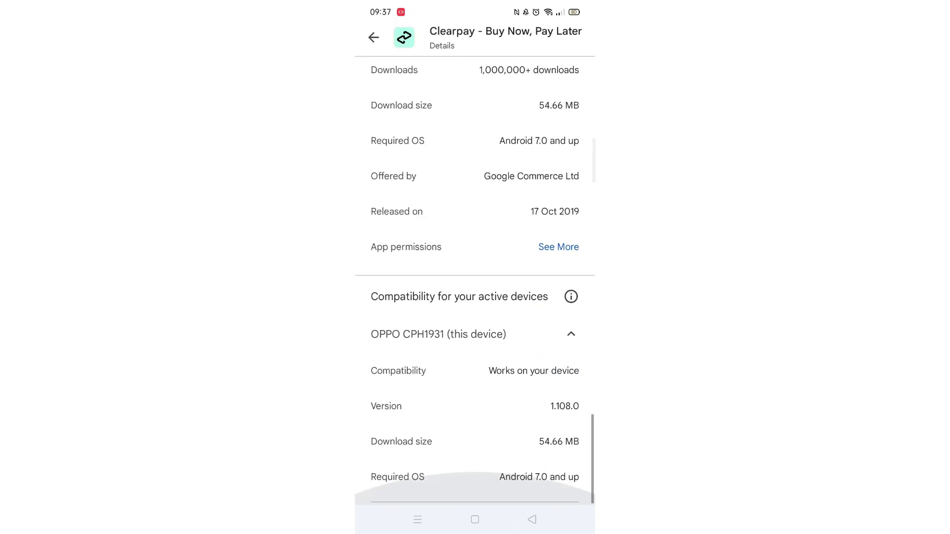
left_click(570, 297)
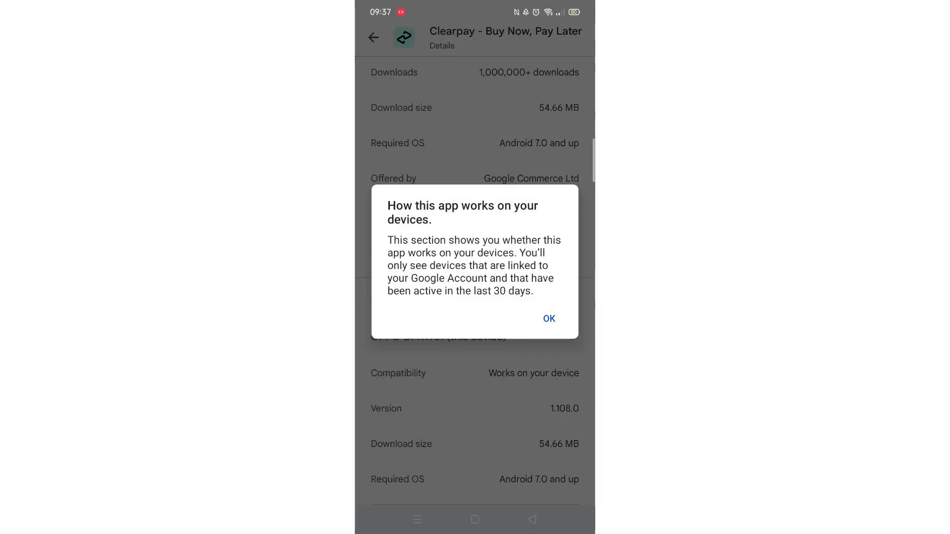
left_click(548, 321)
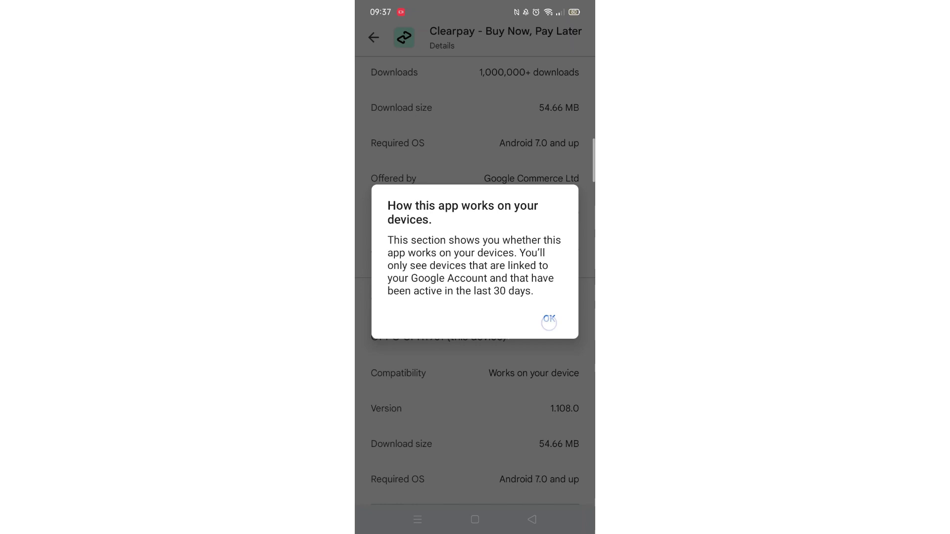
Return to the Clearpay app page and start the install
left_click(548, 320)
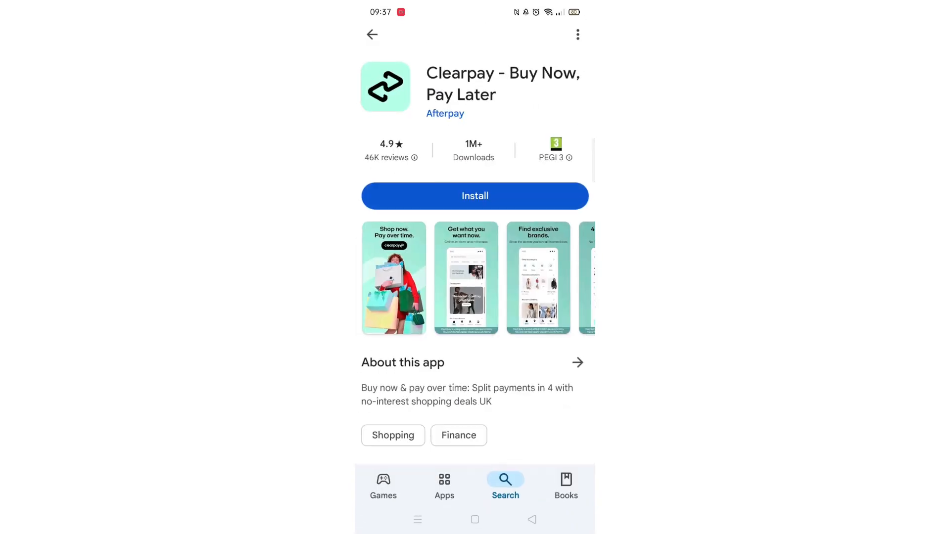
left_click(475, 196)
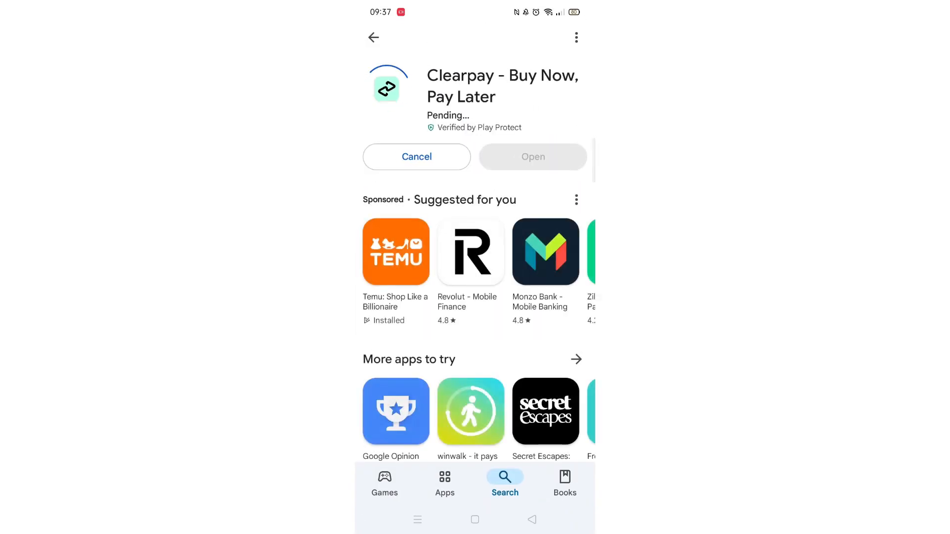